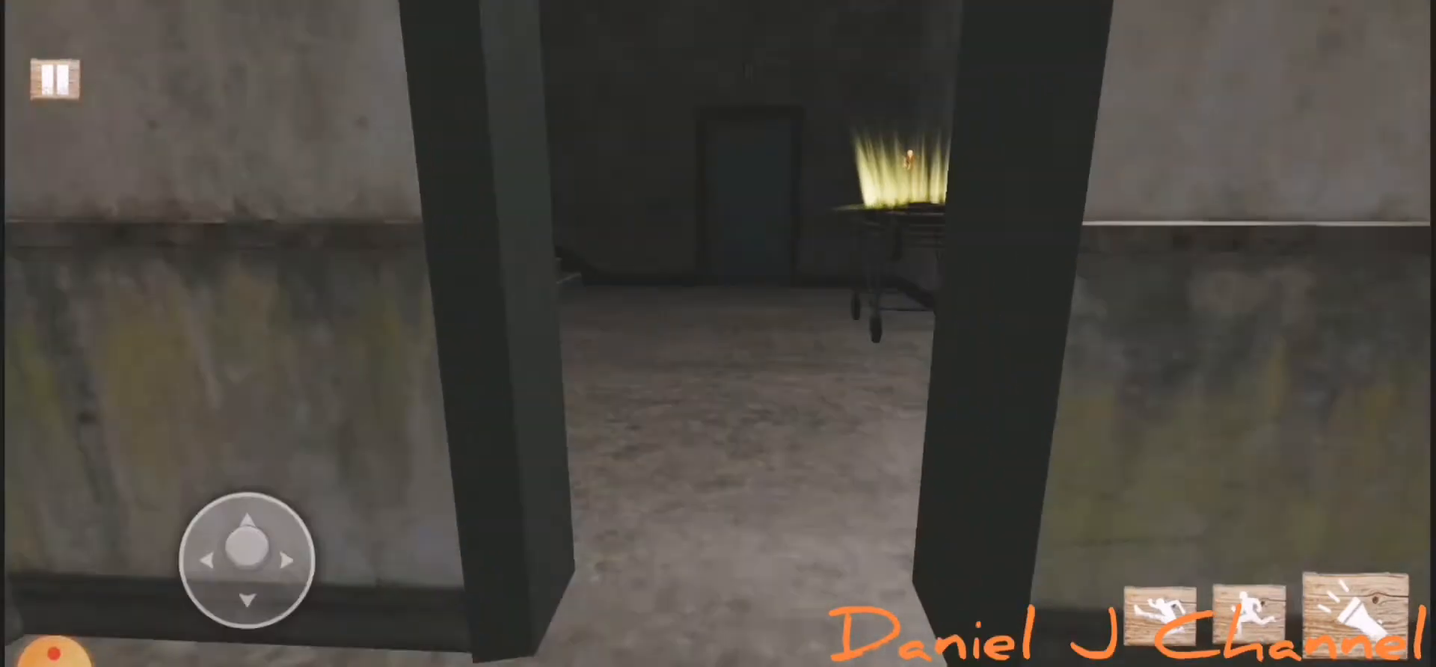
drag(247, 559, 385, 564)
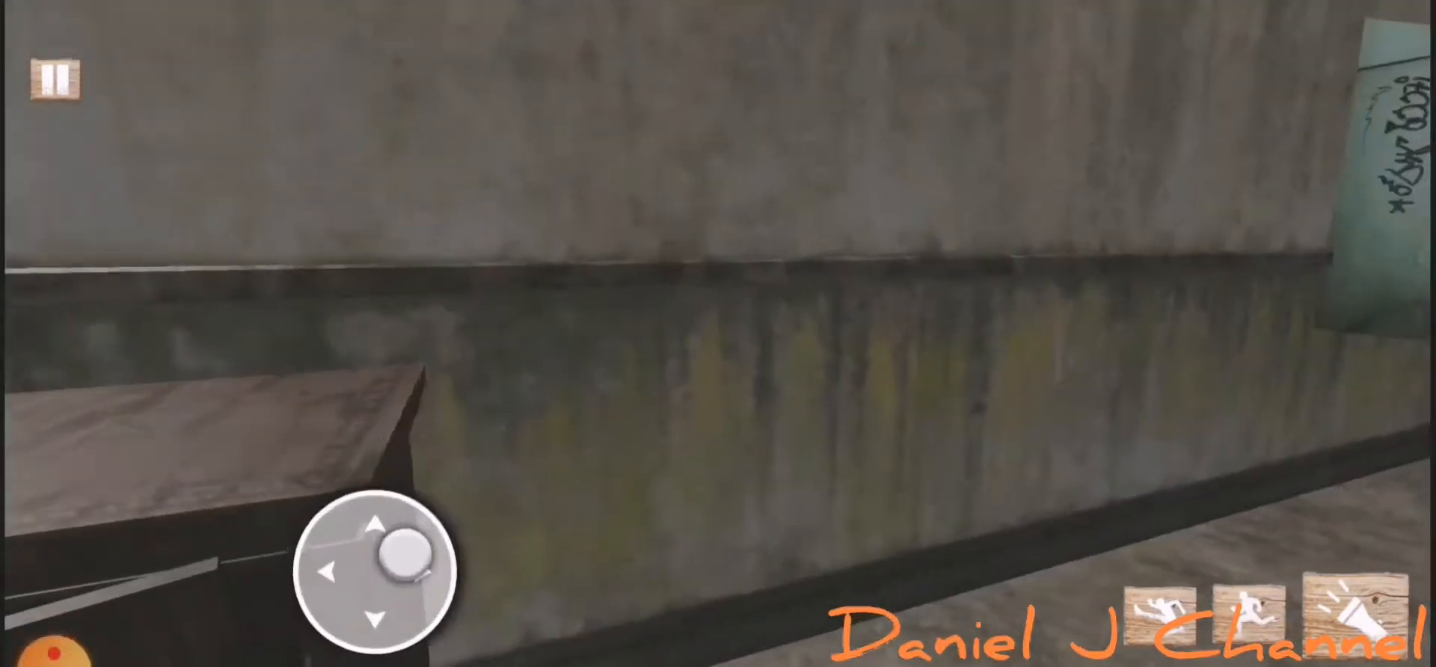